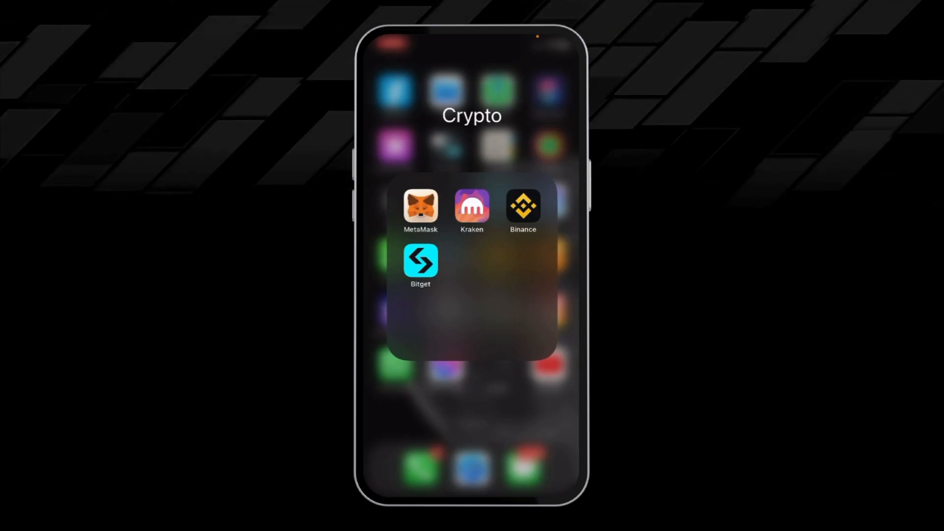
# - Launch the Binance app from the Crypto folder on the Home Screen
pyautogui.click(523, 205)
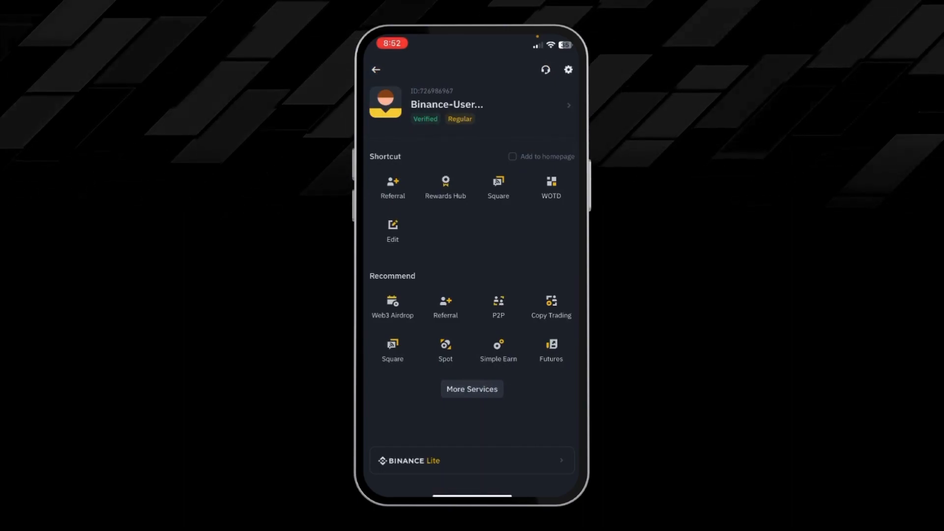
# - Return to the Binance Markets home screen and open the Convert screen
pyautogui.click(376, 69)
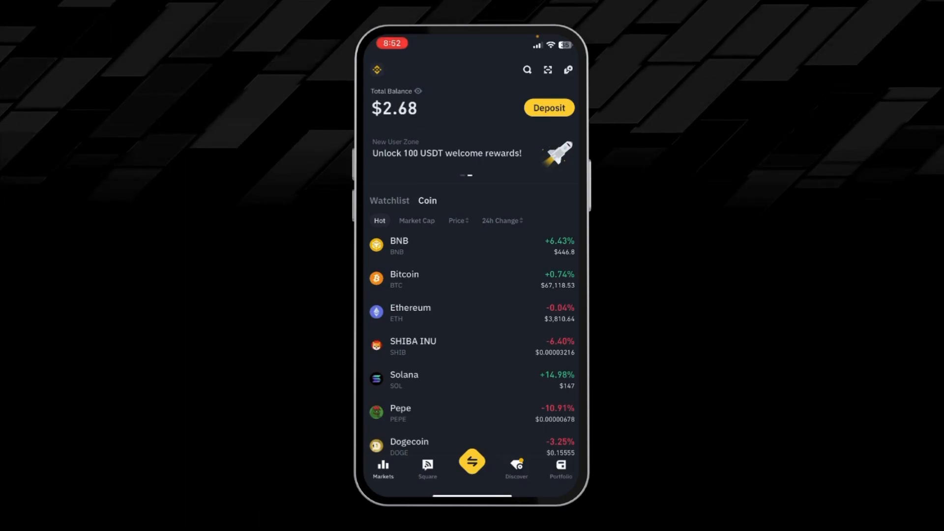
pyautogui.click(472, 461)
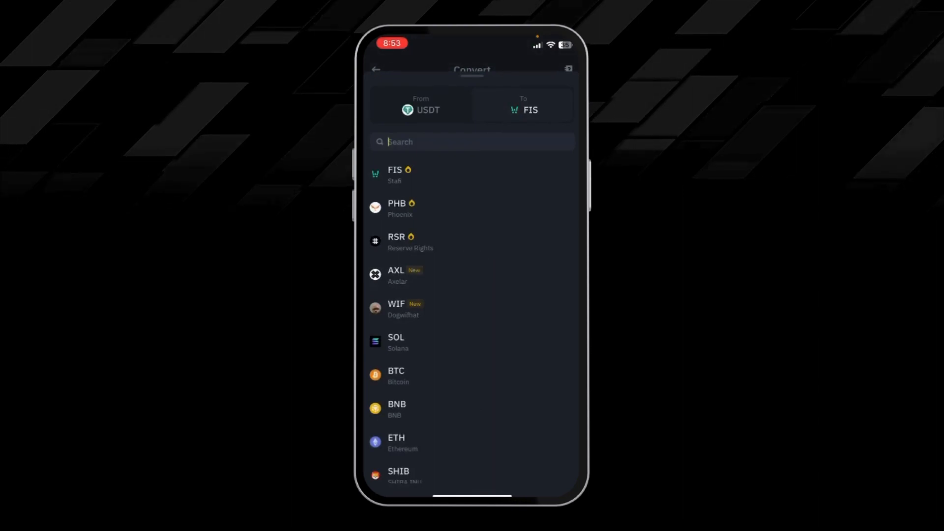
# - Convert the maximum 2.68129588 USDT to BTC and preview the conversion
pyautogui.write('Btc')
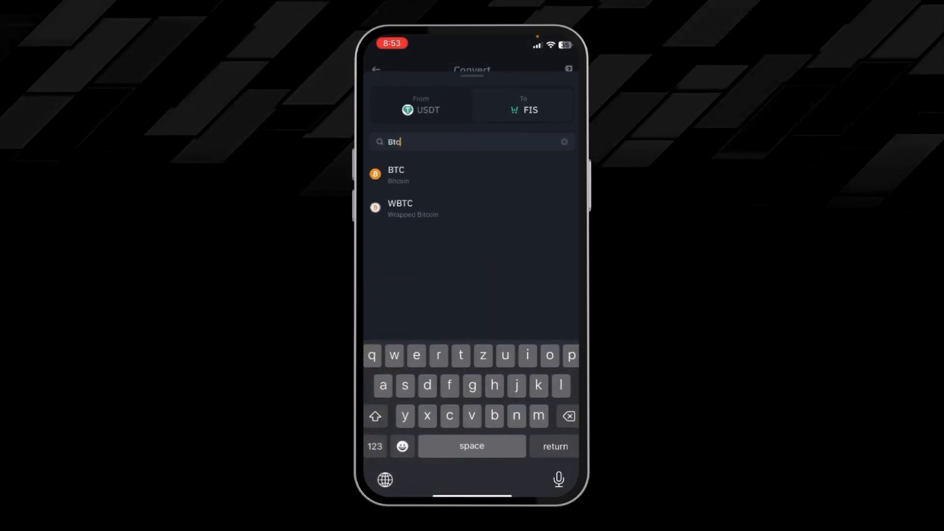
pyautogui.click(396, 175)
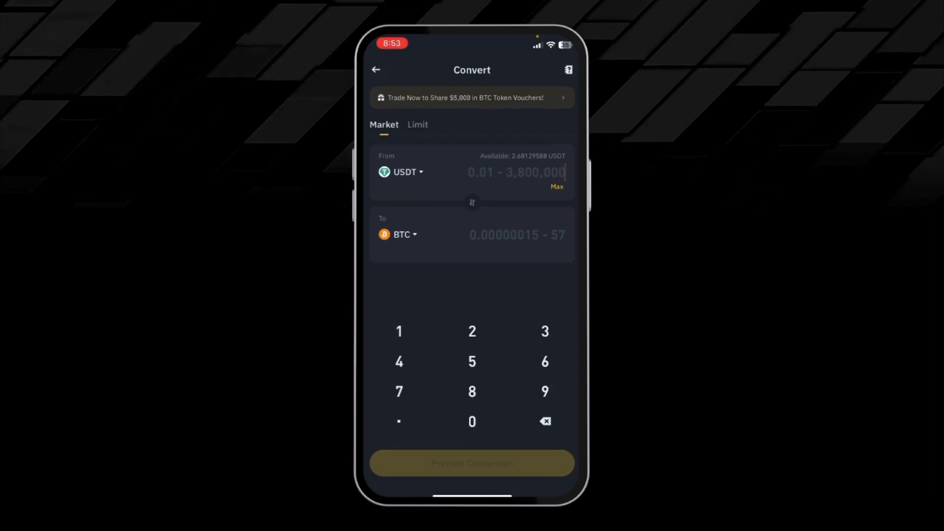
pyautogui.click(556, 187)
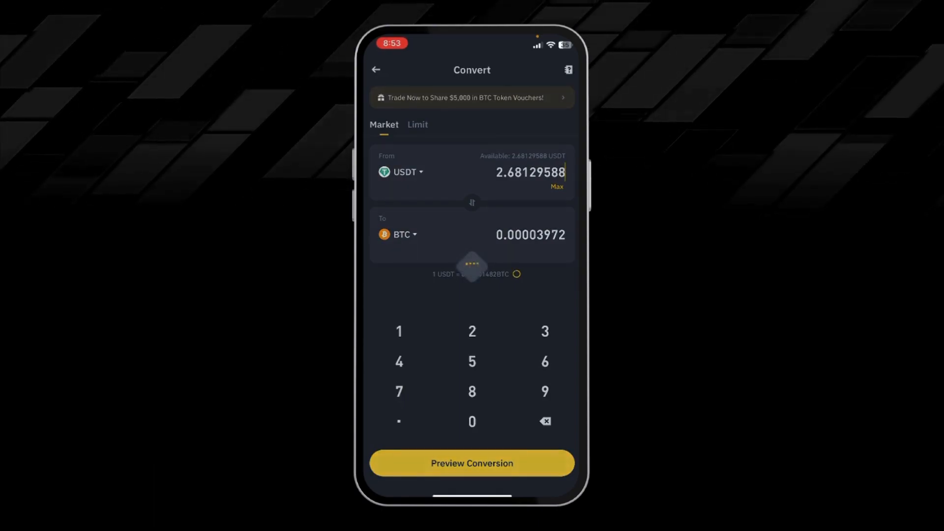
pyautogui.click(472, 463)
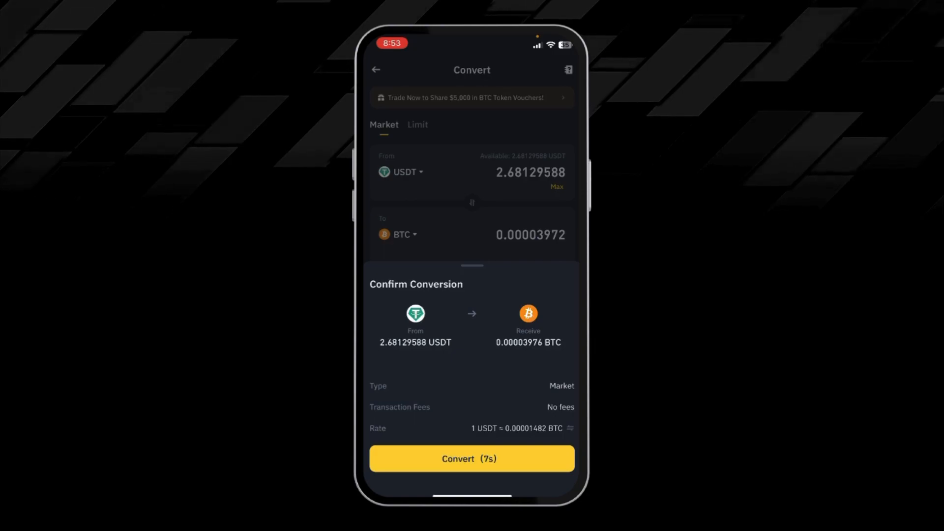